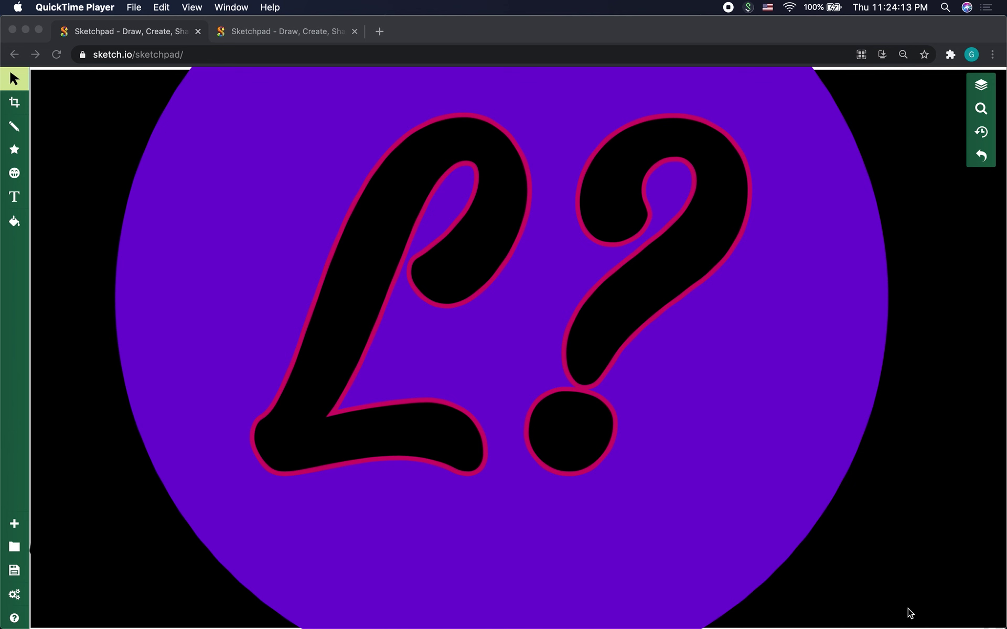
{"action": "mouse_move", "coordinate": [852, 298]}
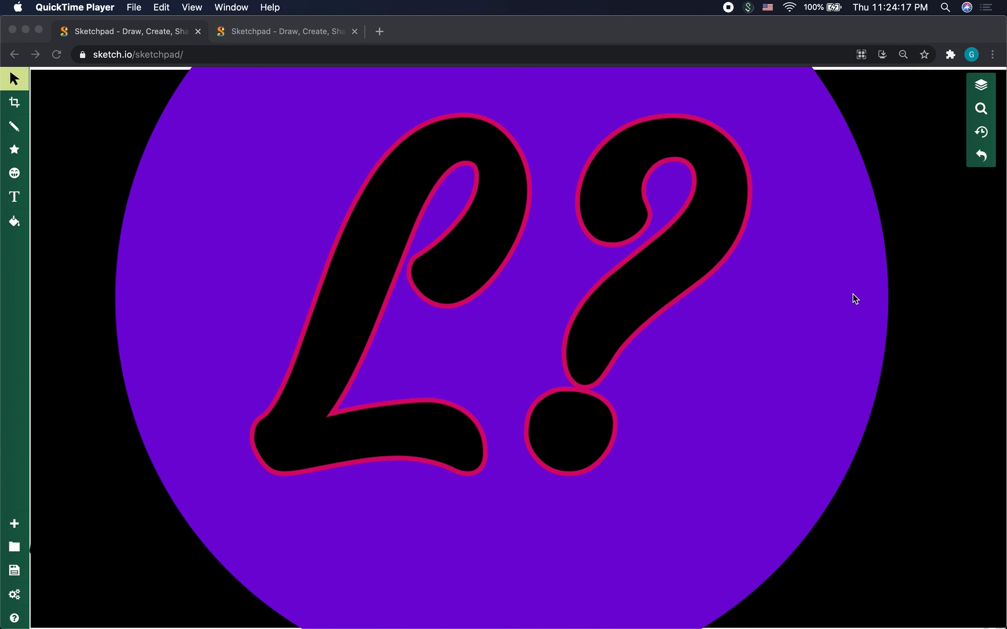